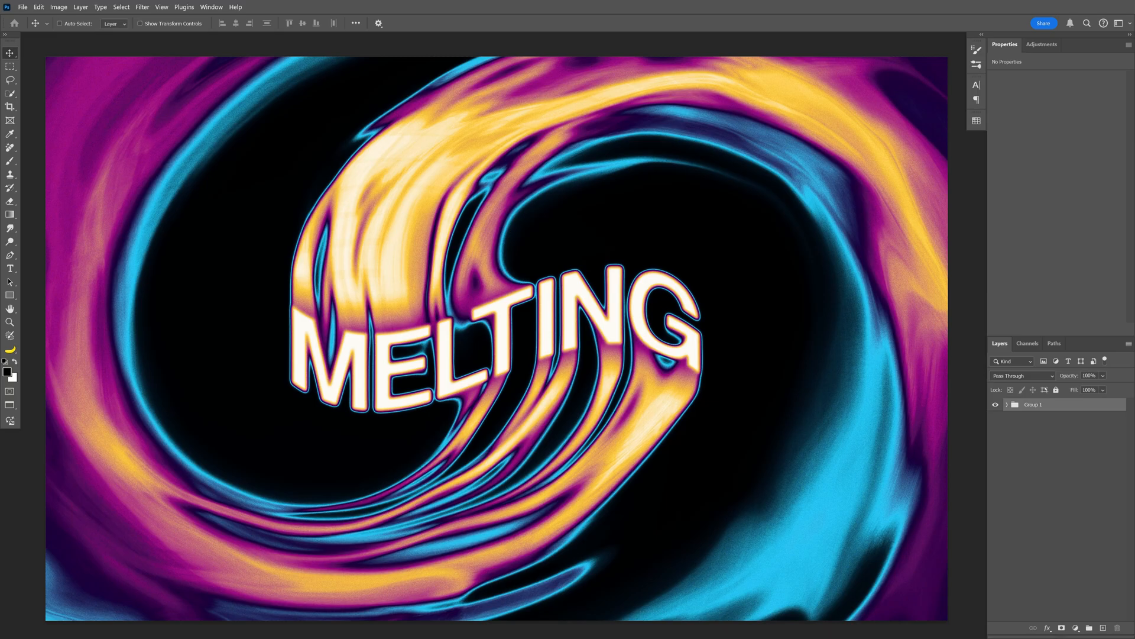
Step: Check that the black MELTING document's image size is 2880 × 1800 px
click(58, 7)
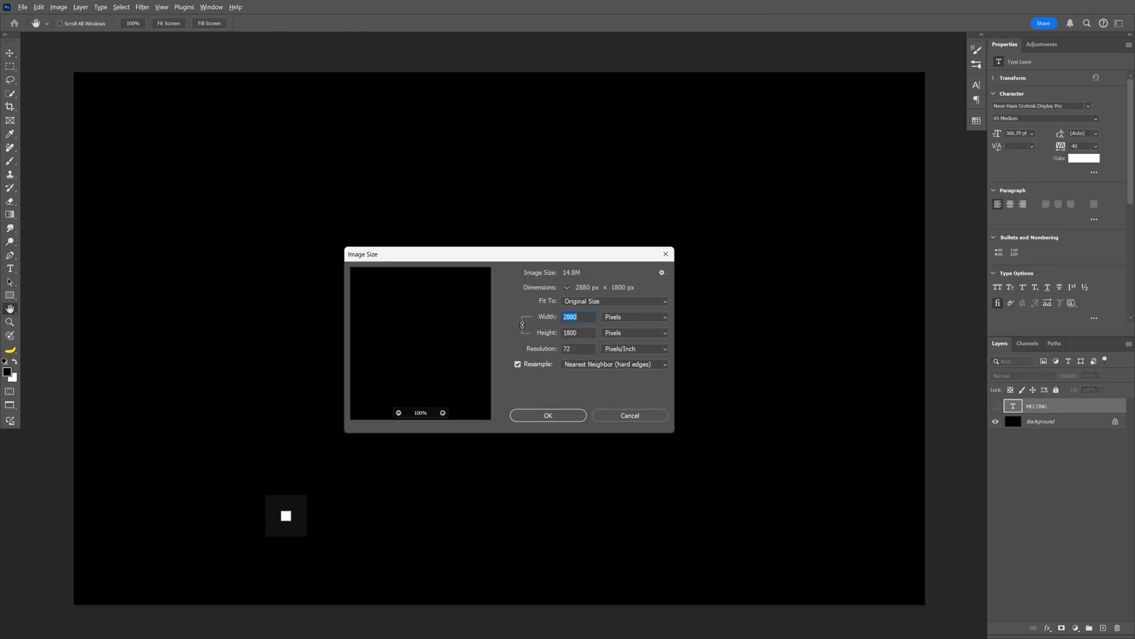
click(548, 415)
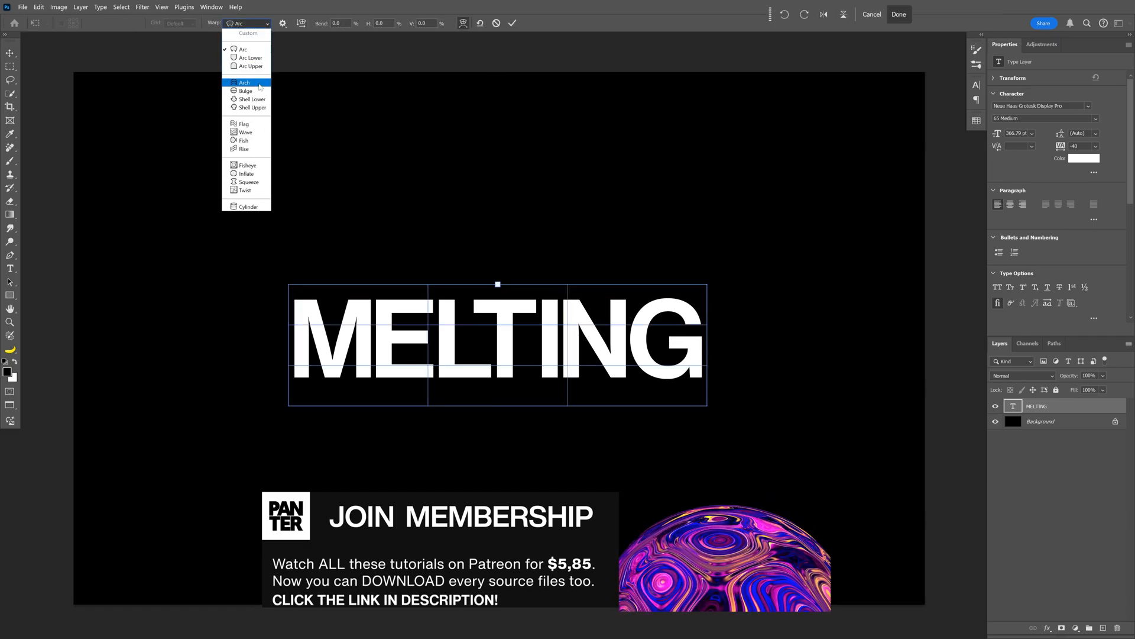
Step: Apply a wave-style warp to the MELTING text and commit it
click(245, 132)
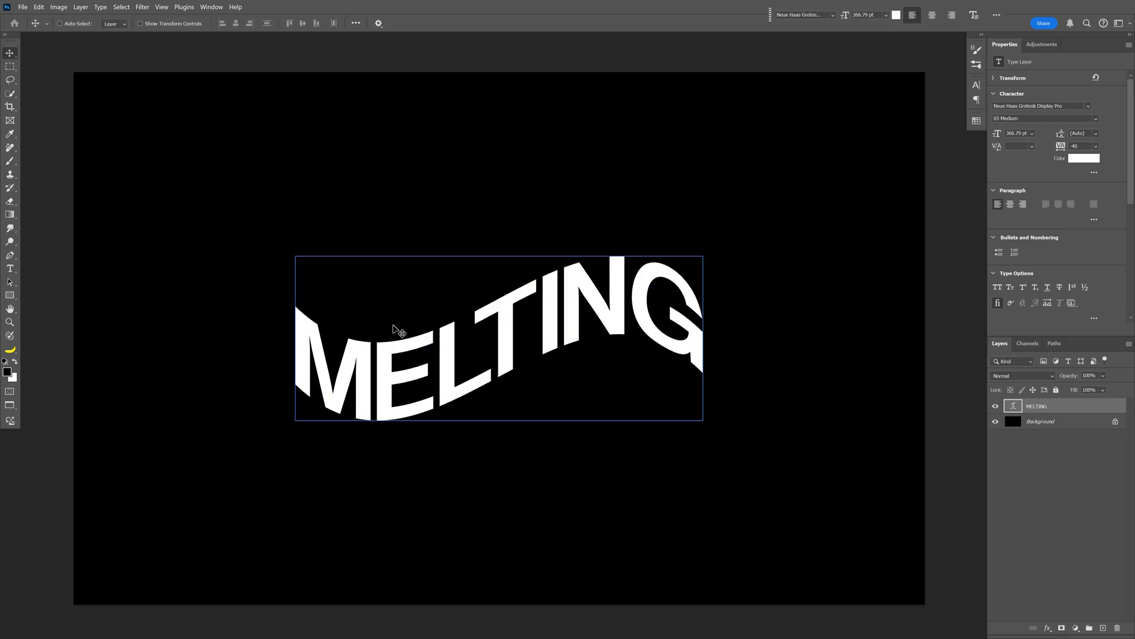
Step: Convert MELTING to a smart object and apply a 4.6 px Gaussian Blur
click(142, 7)
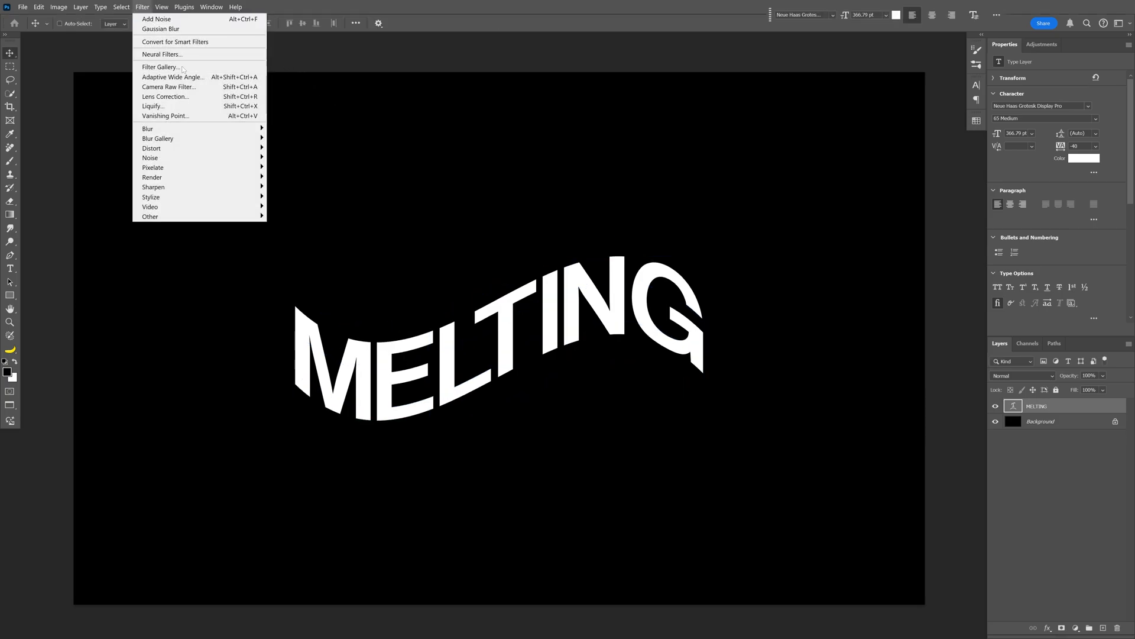
mouse_move(148, 128)
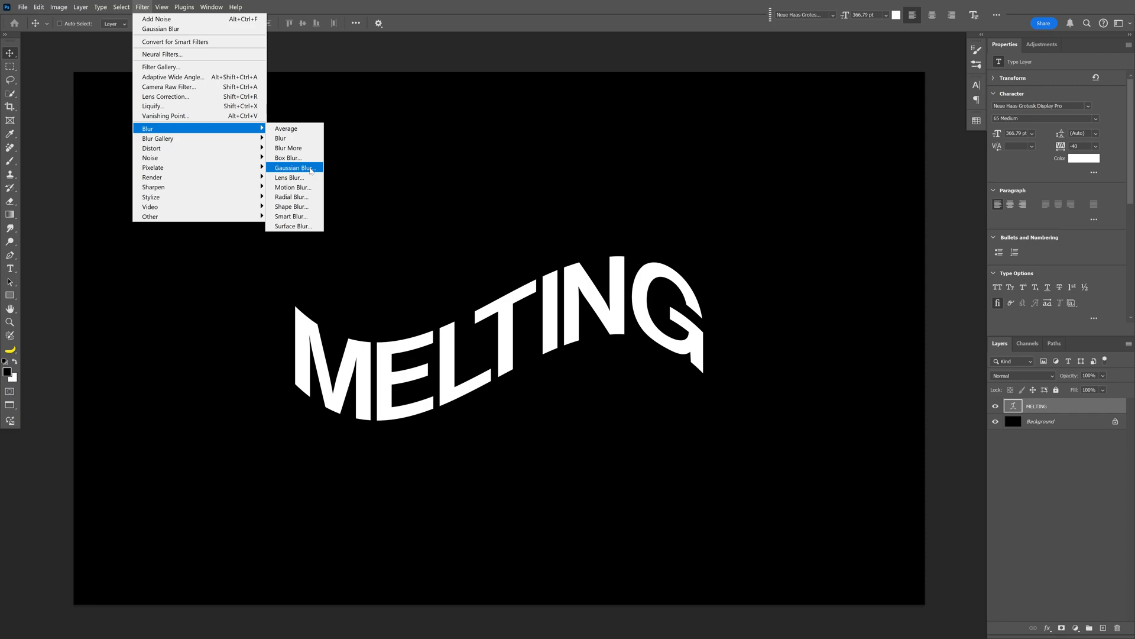
click(290, 167)
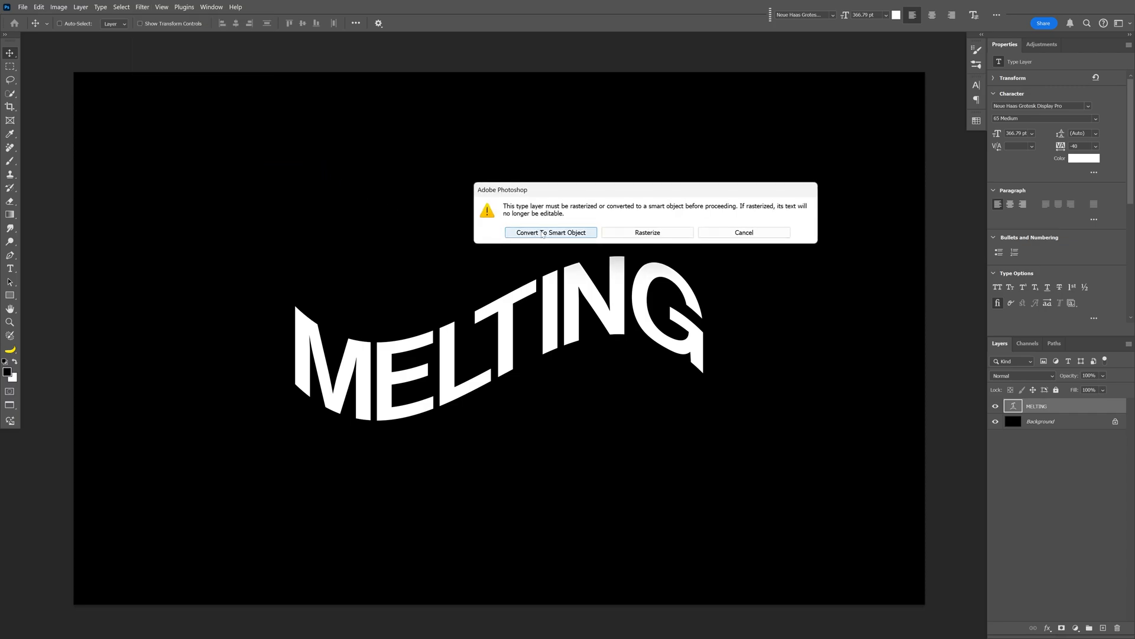
click(551, 232)
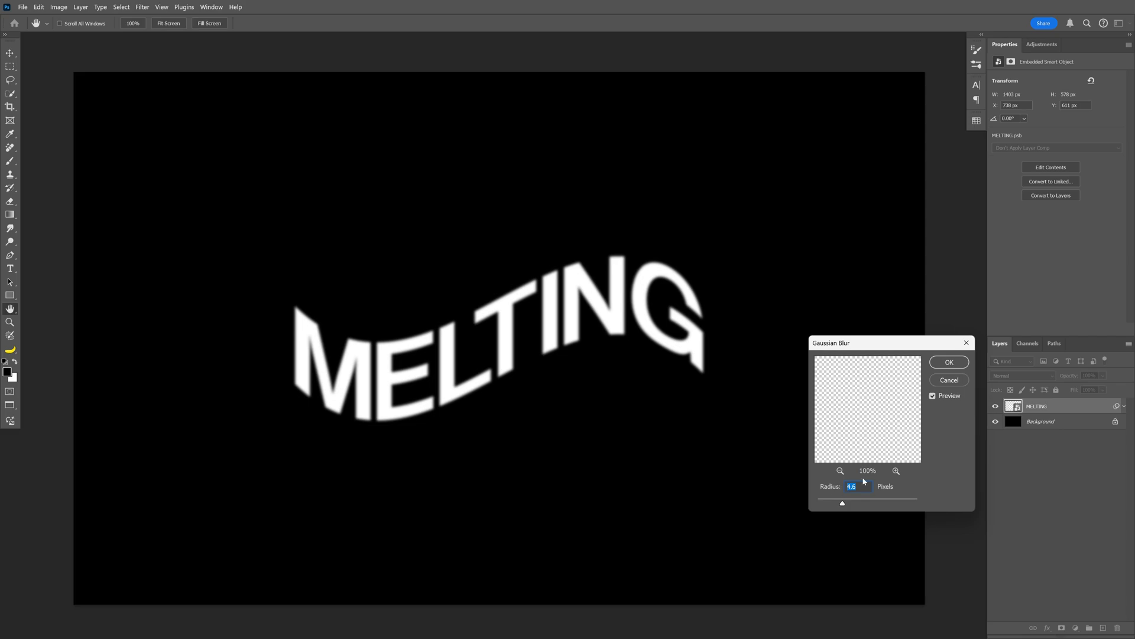
click(949, 362)
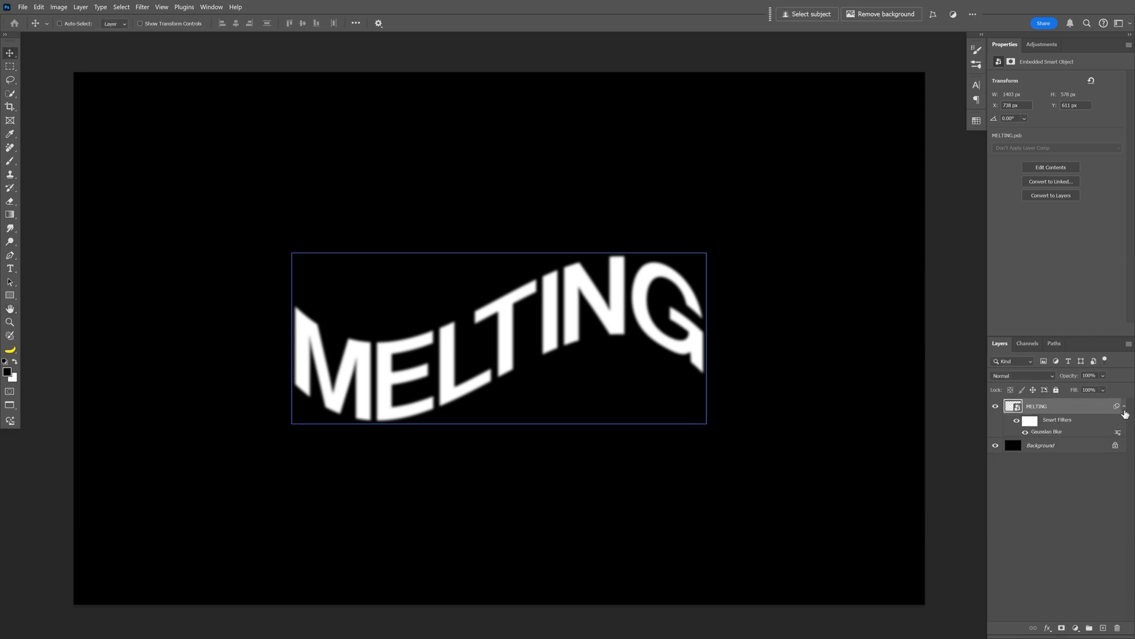
click(1042, 44)
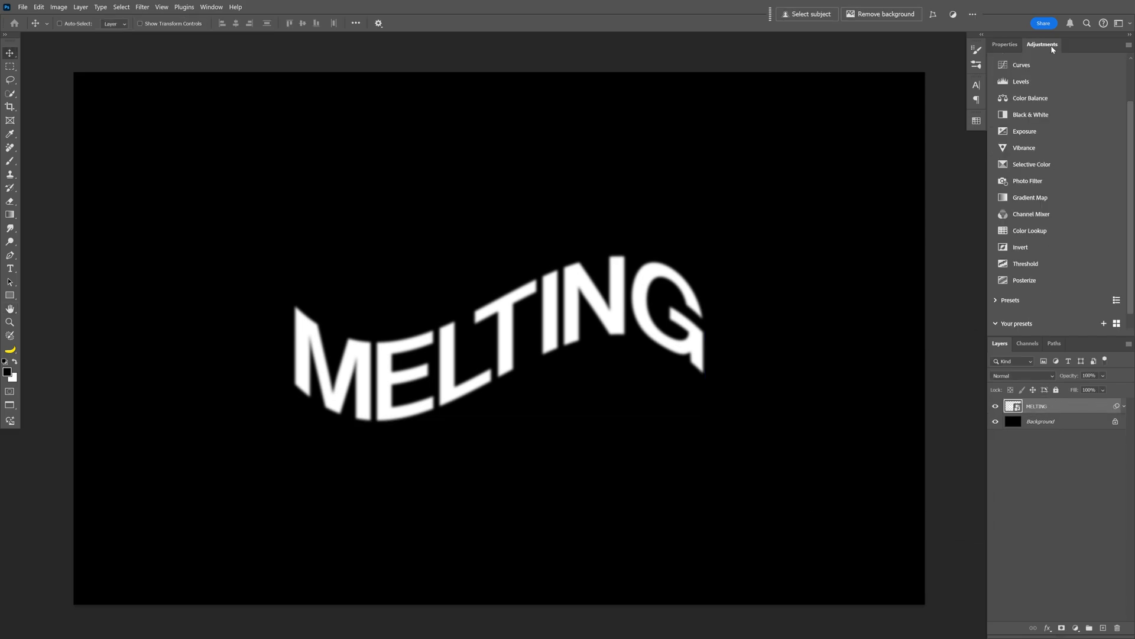
Step: Add a Gradient Map layer and give its gradient blue, magenta and yellow stops
click(1030, 197)
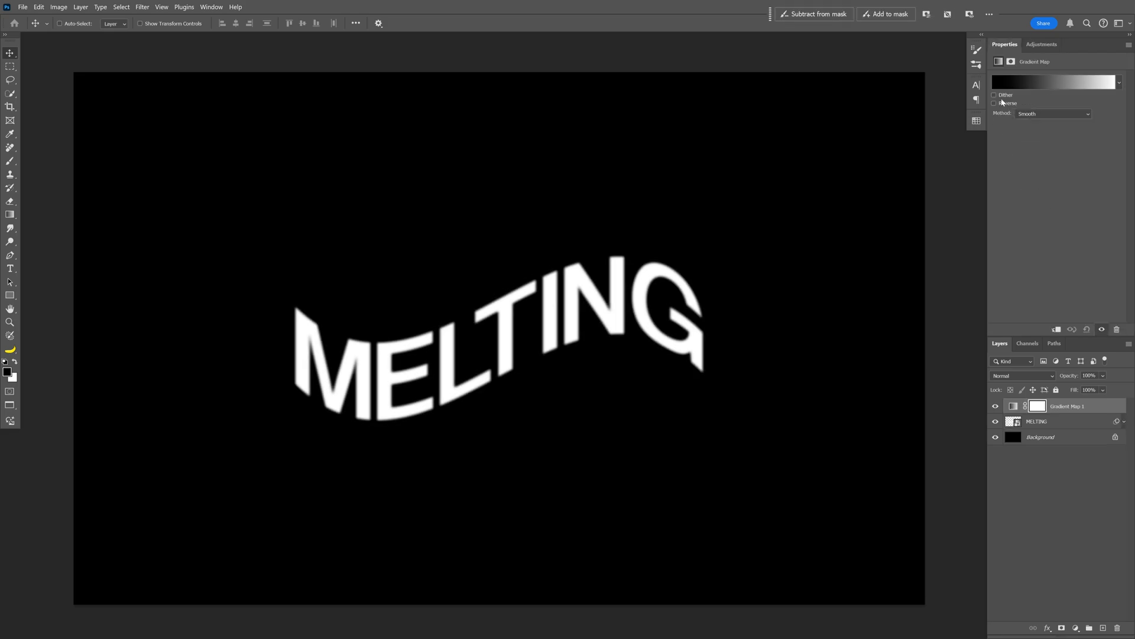
click(1054, 82)
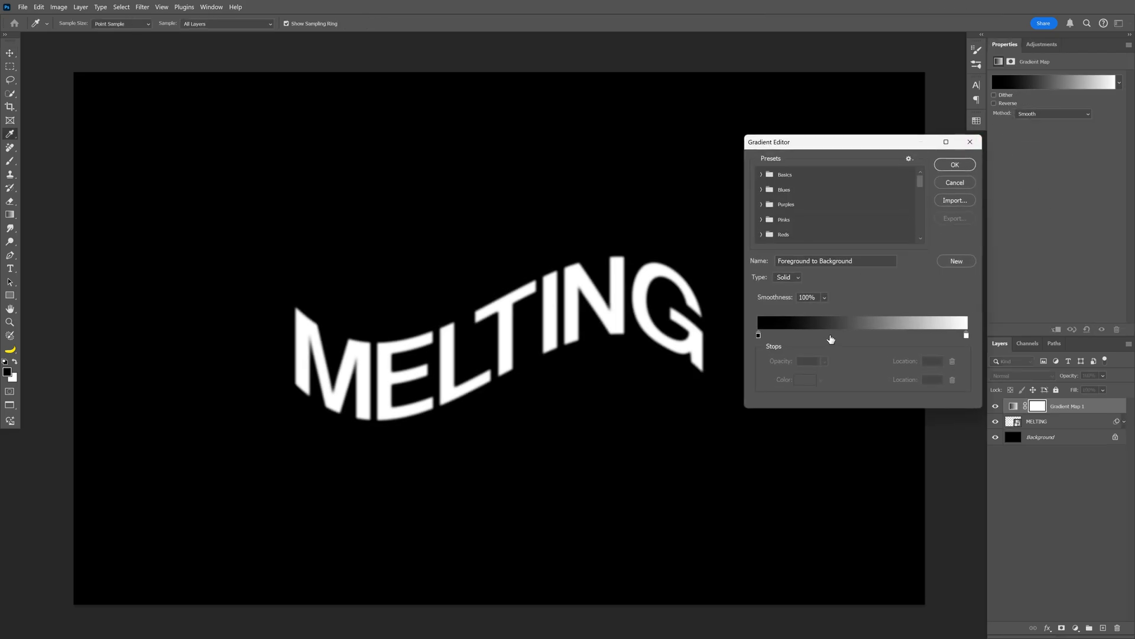
click(829, 322)
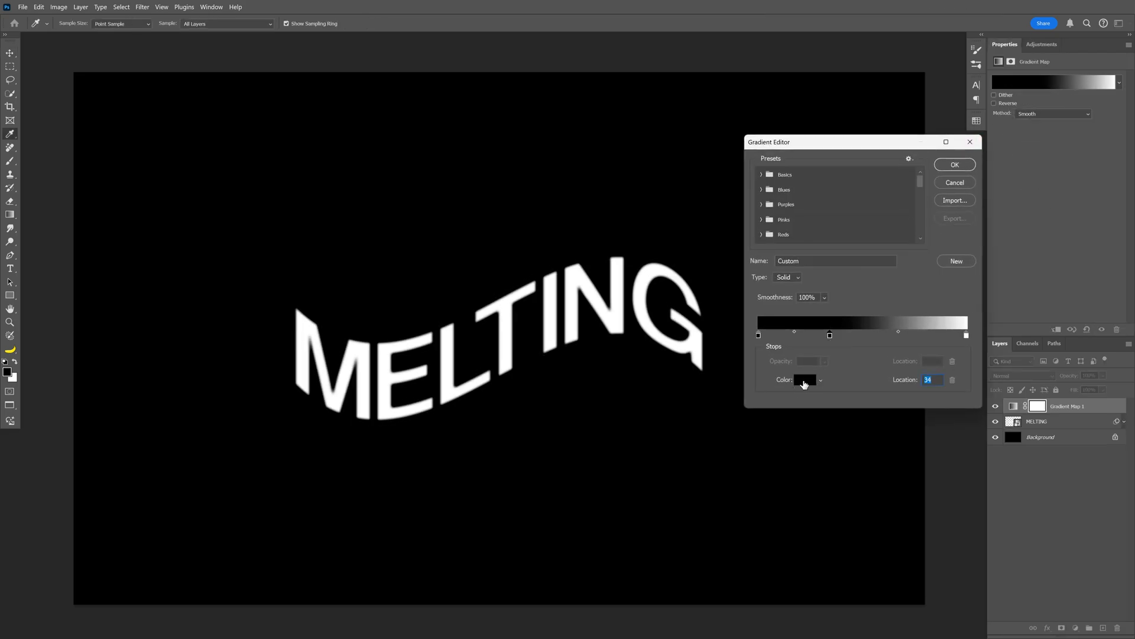
click(806, 380)
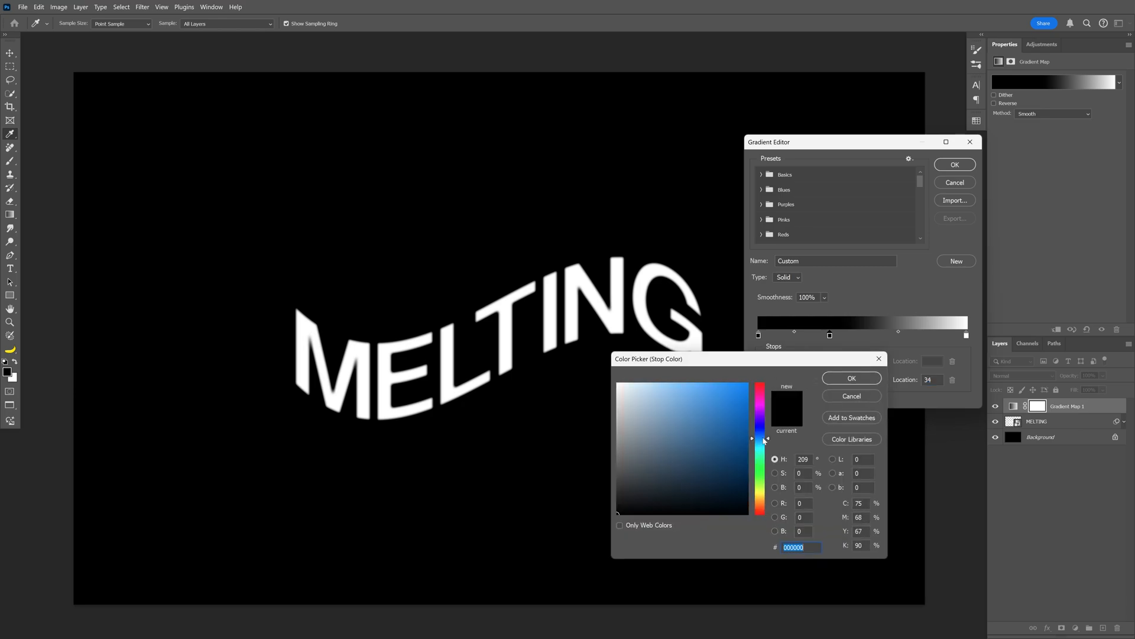
click(851, 377)
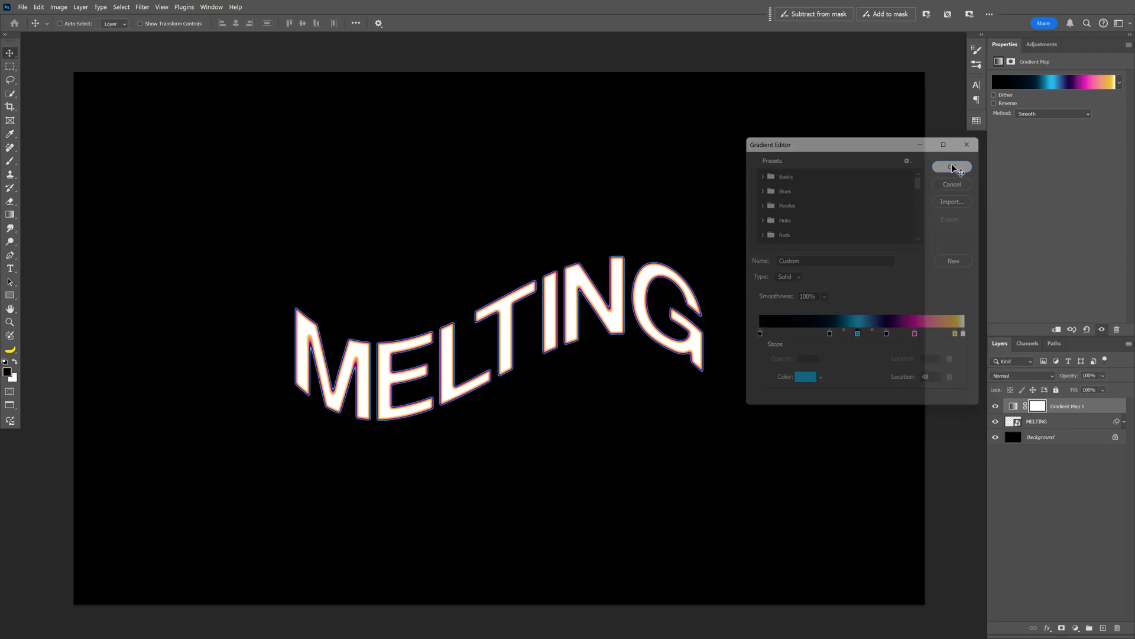
Step: Confirm the blue-magenta-yellow gradient, then smudge the tops of the M and E upward
click(952, 167)
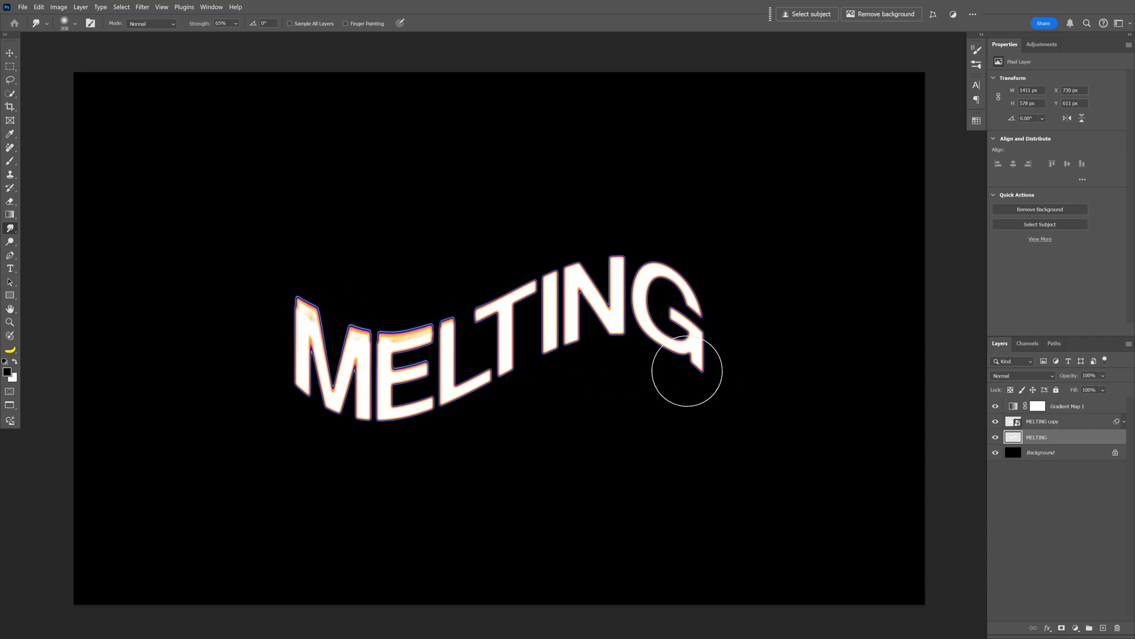
drag(687, 371, 599, 358)
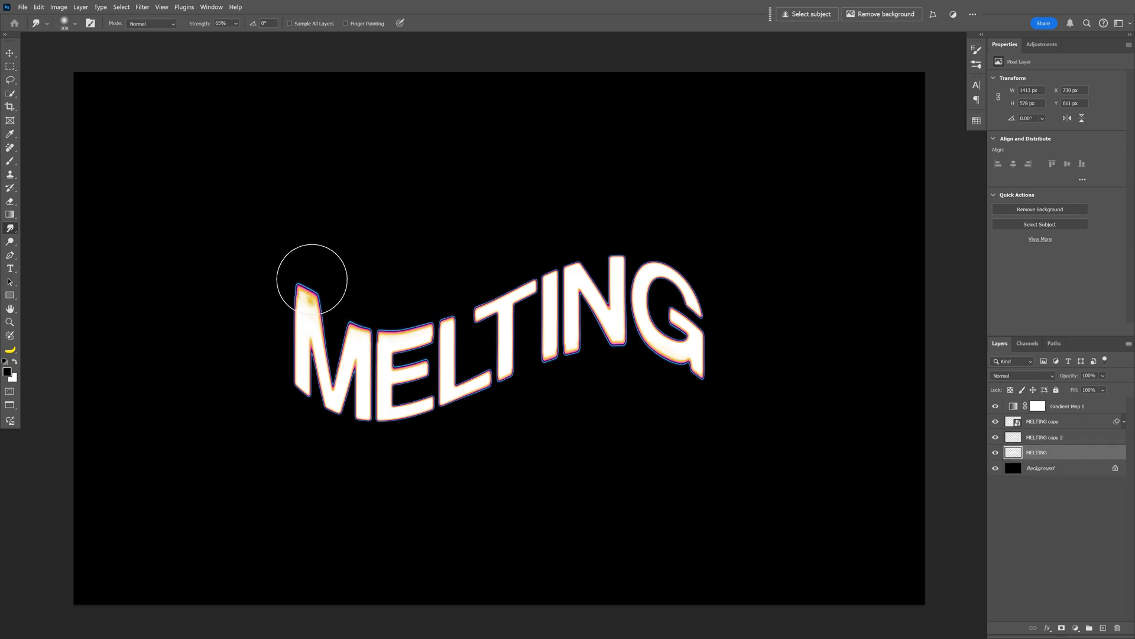
drag(311, 279, 387, 329)
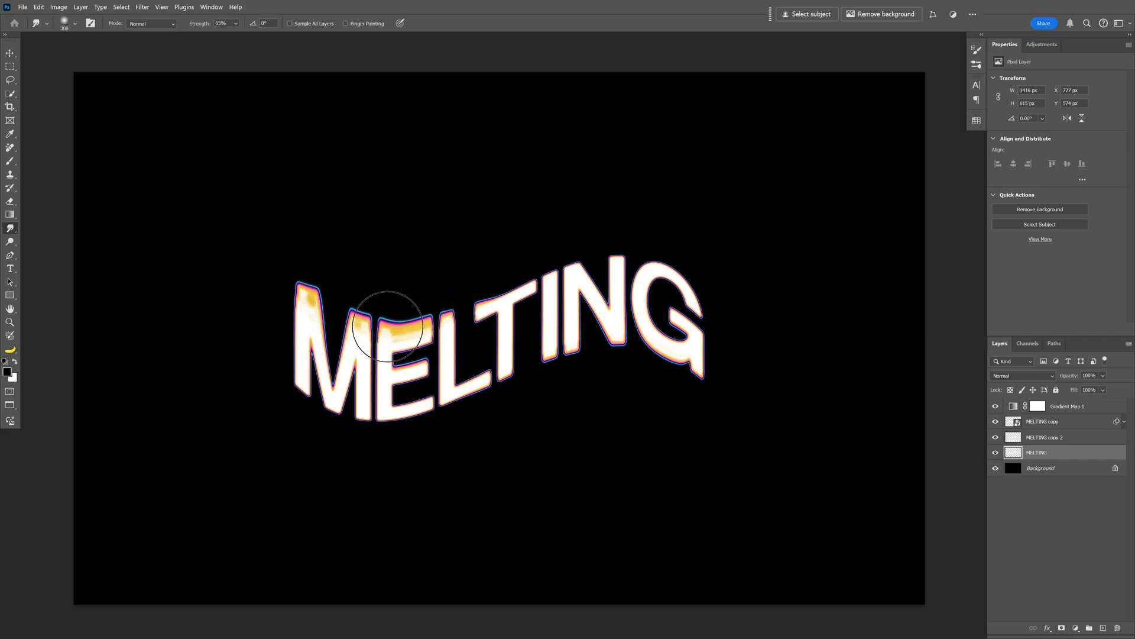
drag(388, 330, 561, 369)
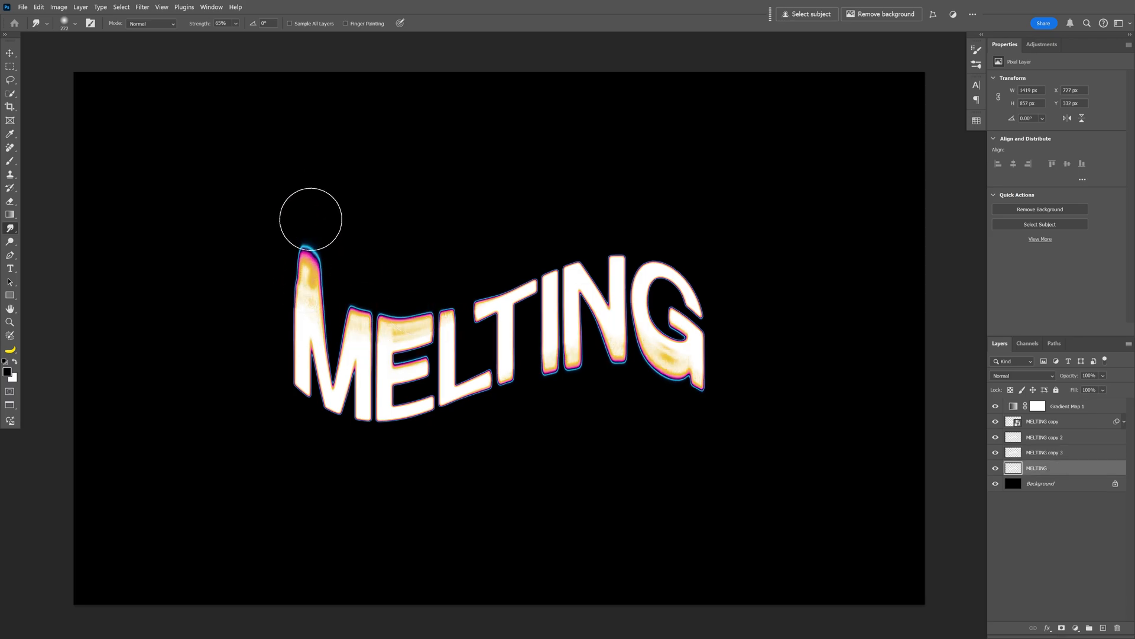
Step: Smudge the M's streaks into long curves sweeping toward the top and right edges
drag(312, 219, 422, 223)
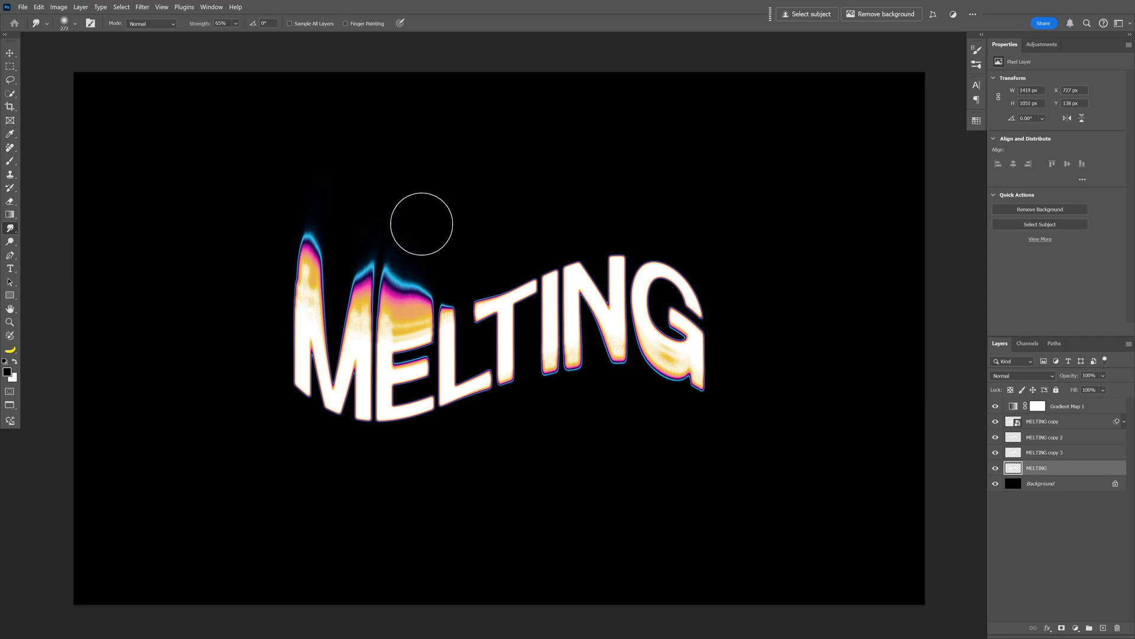
drag(422, 222, 349, 234)
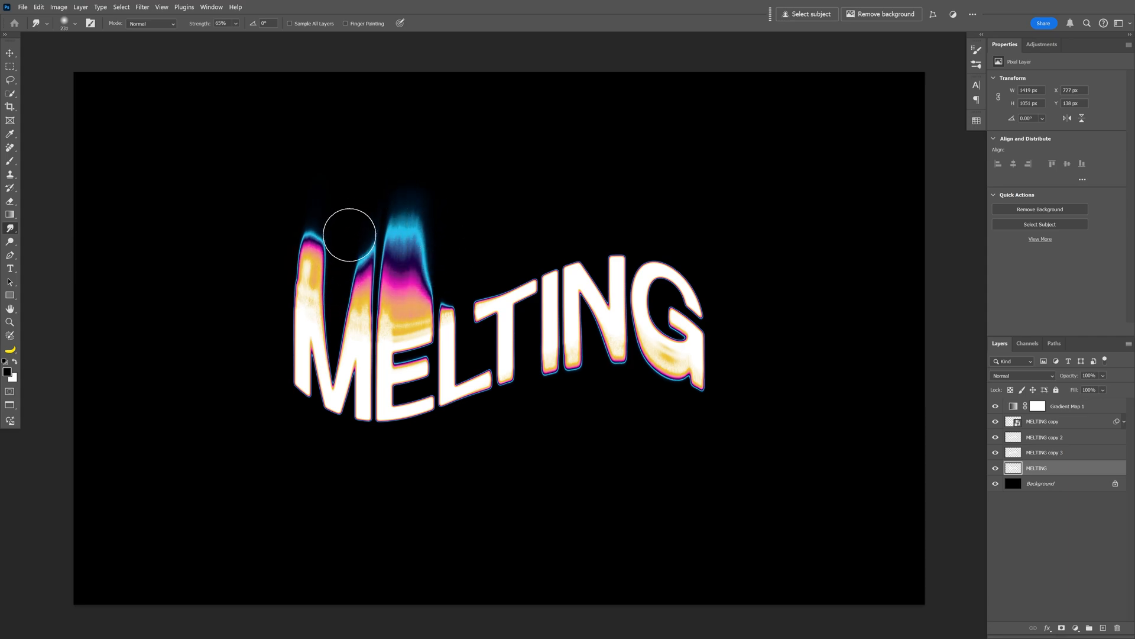
drag(349, 235, 434, 87)
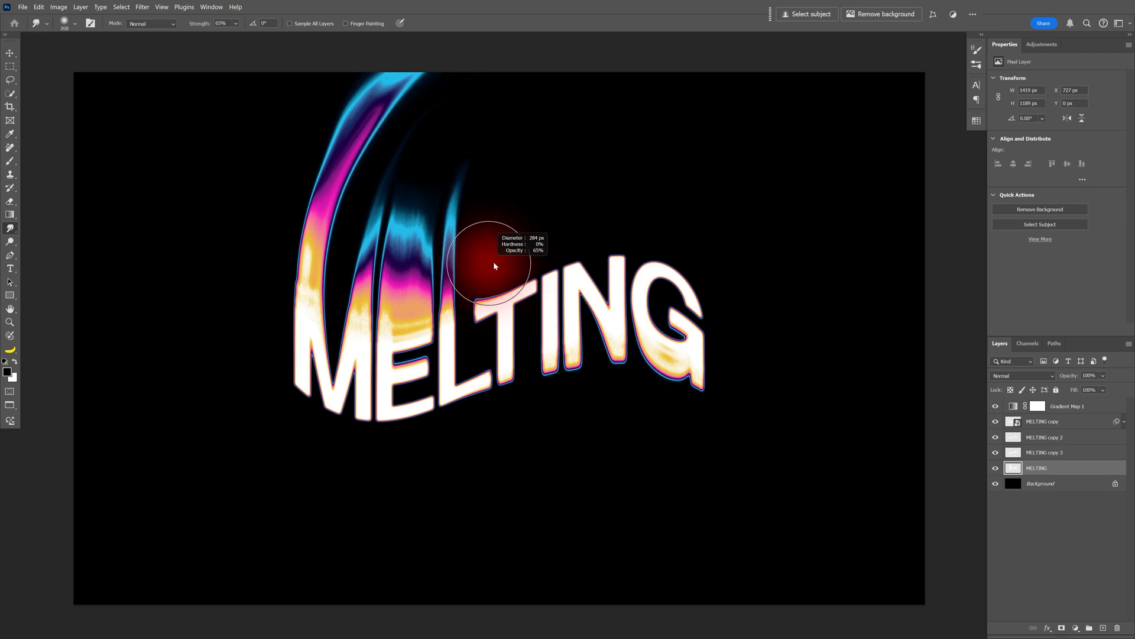
drag(497, 265, 546, 130)
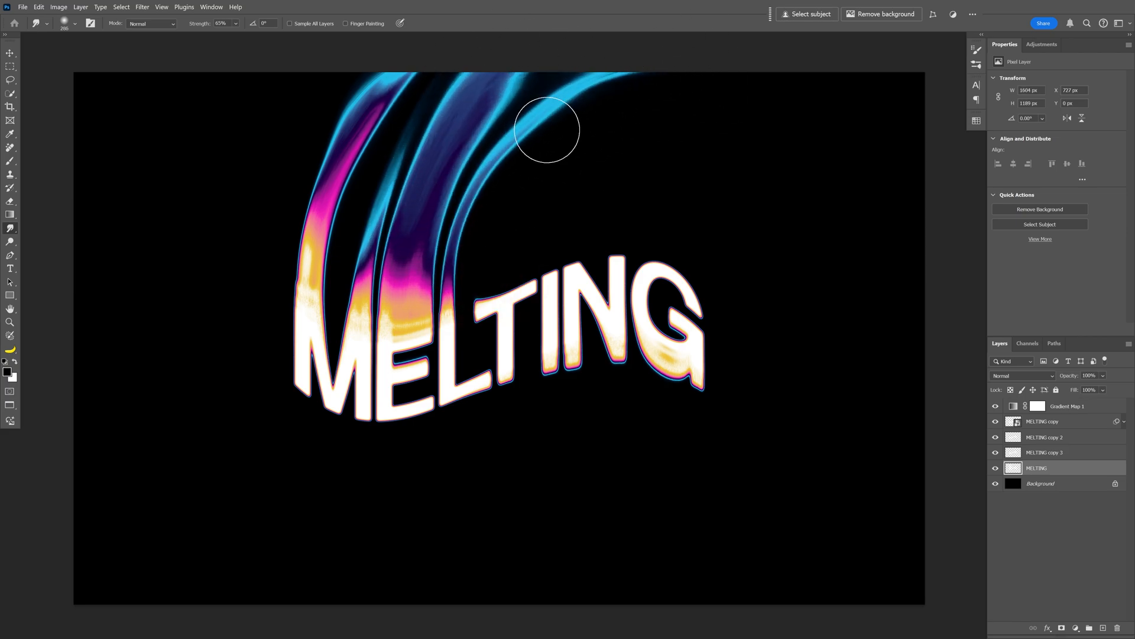
drag(546, 130, 348, 129)
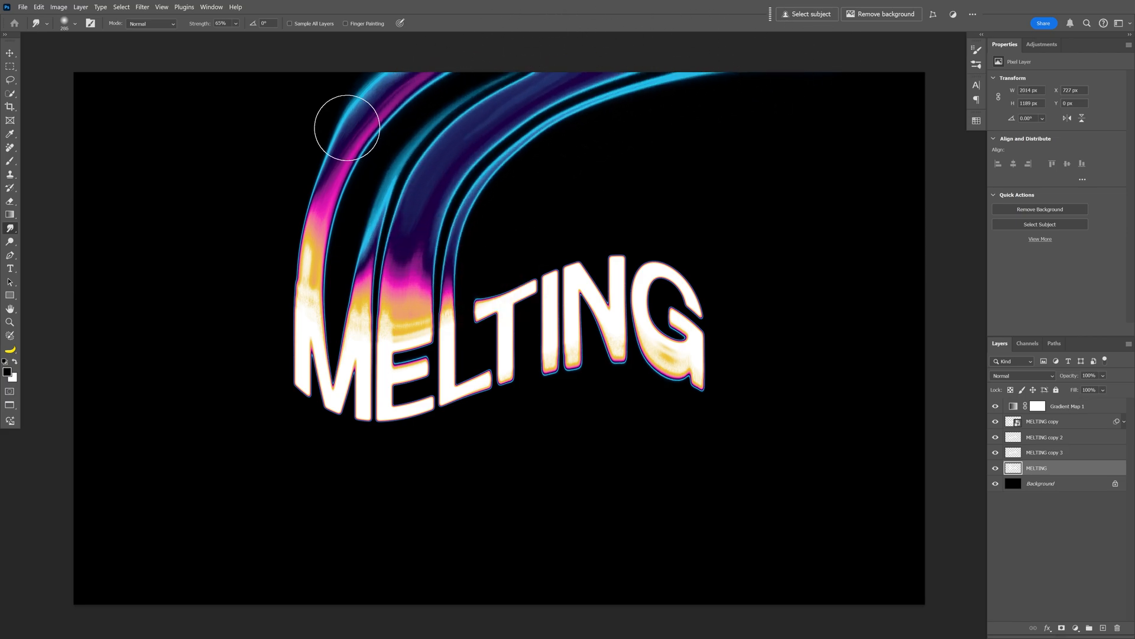
drag(346, 128, 630, 125)
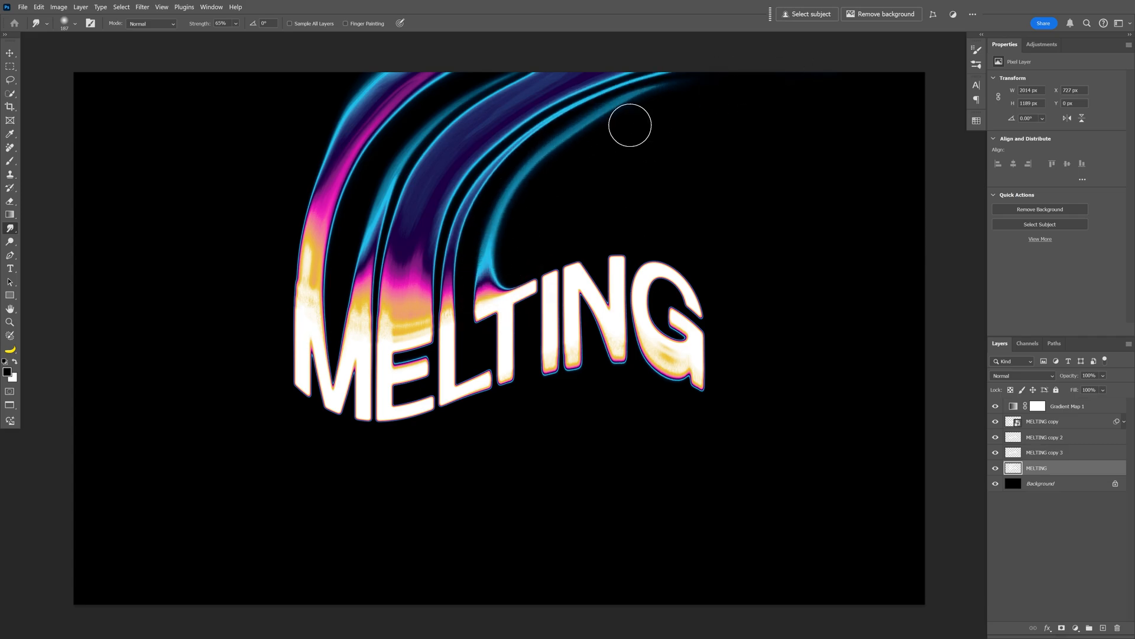
drag(630, 125, 696, 415)
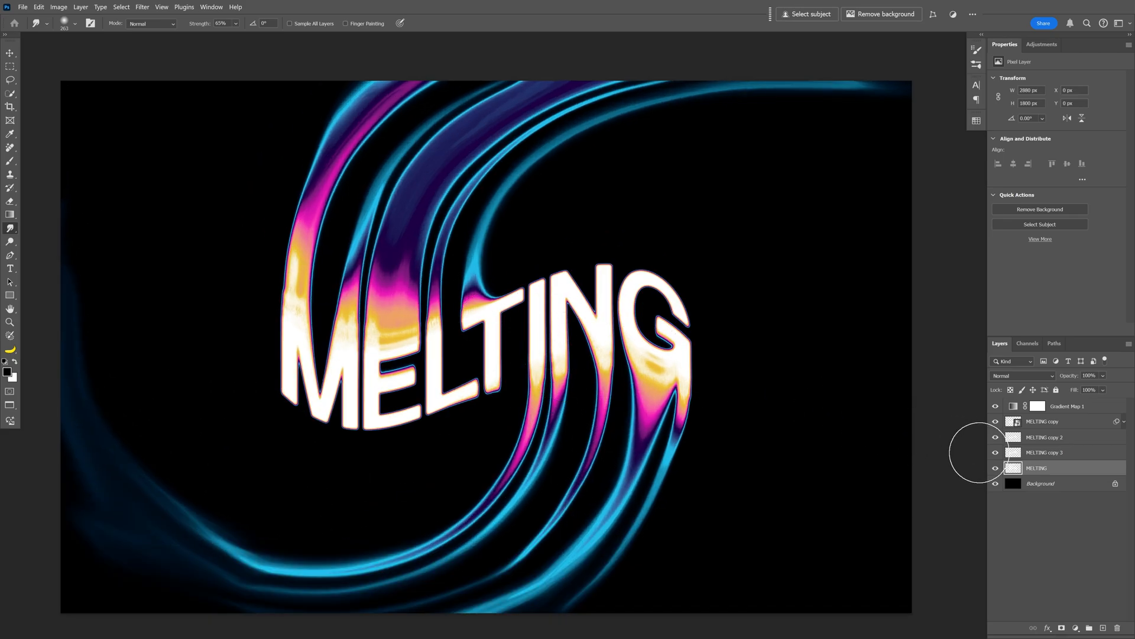
Step: On MELTING copy 3, smear yellow and magenta from the G into broad swirls
click(1042, 452)
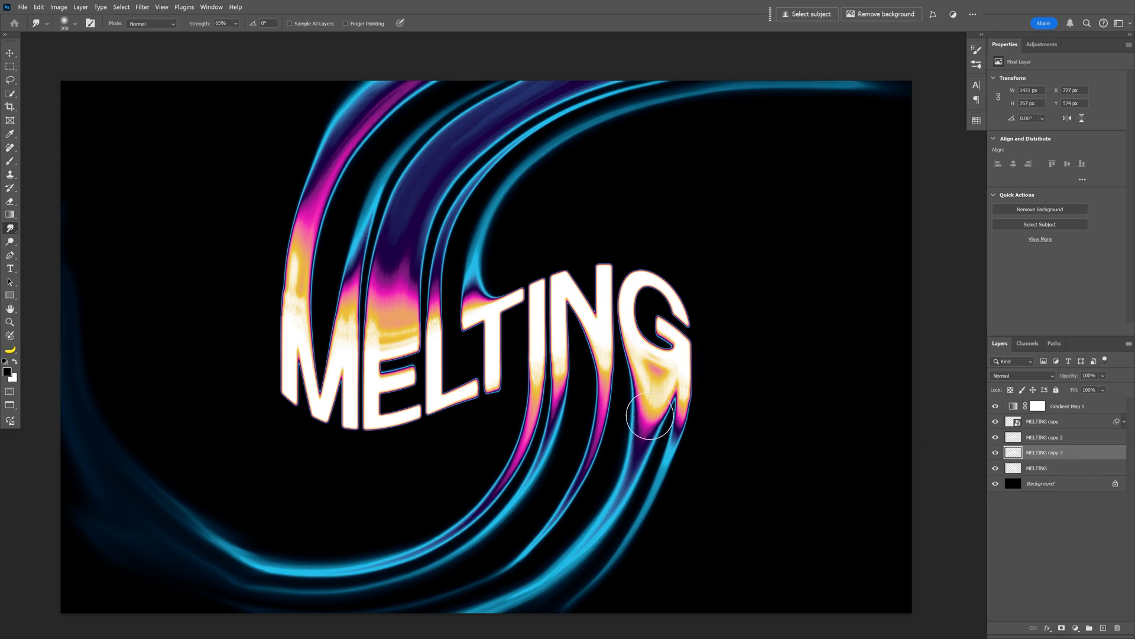
drag(650, 416, 351, 322)
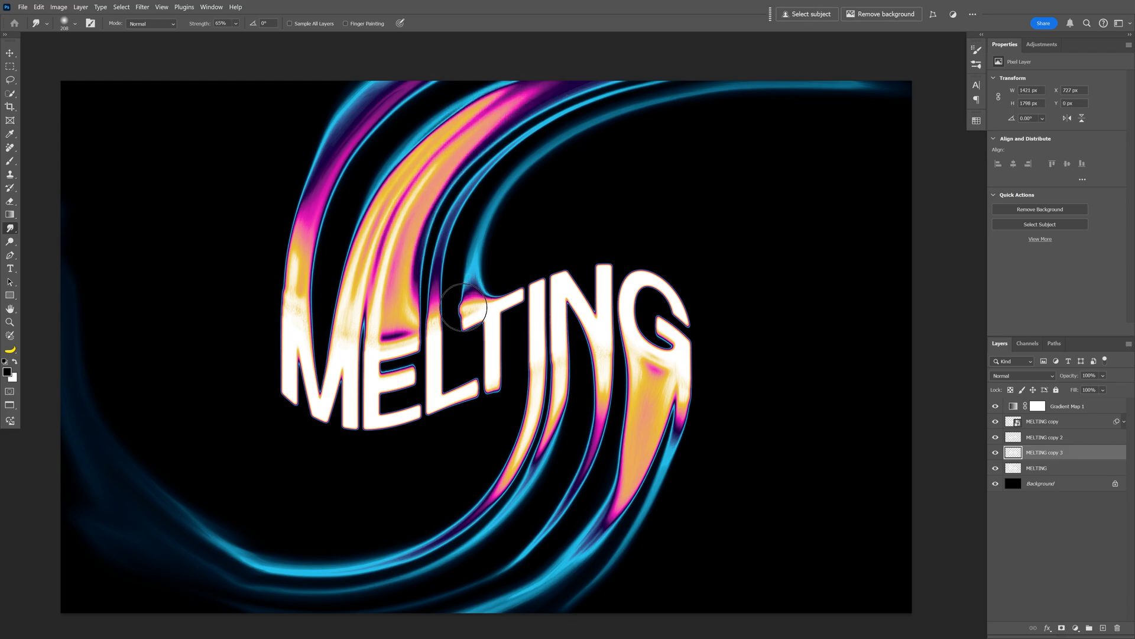
drag(471, 308, 651, 402)
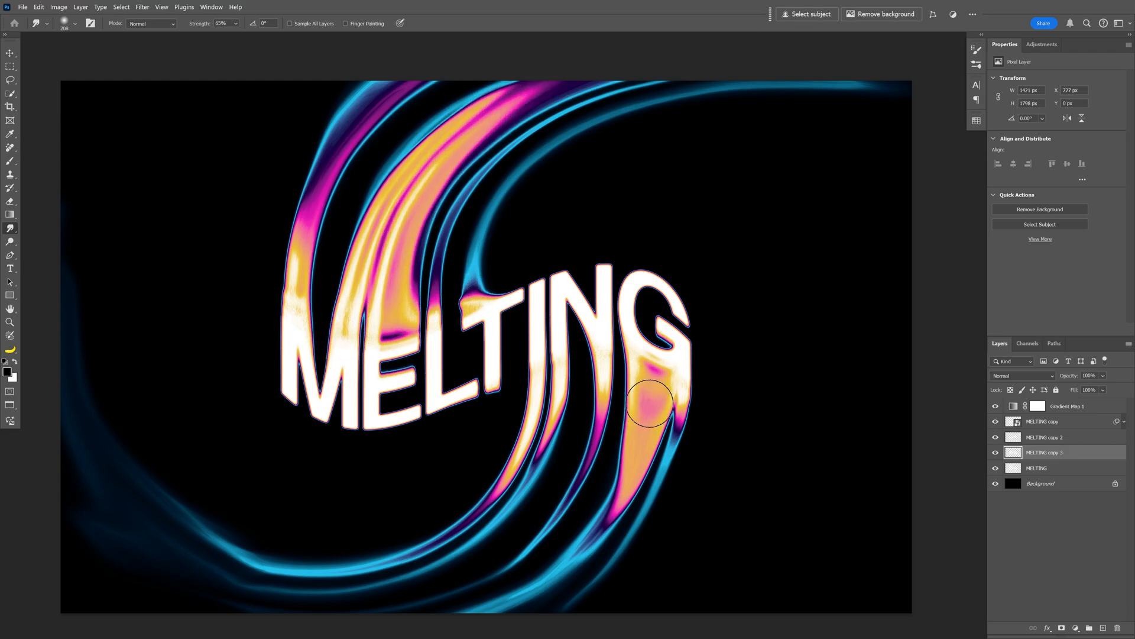
drag(648, 403, 713, 358)
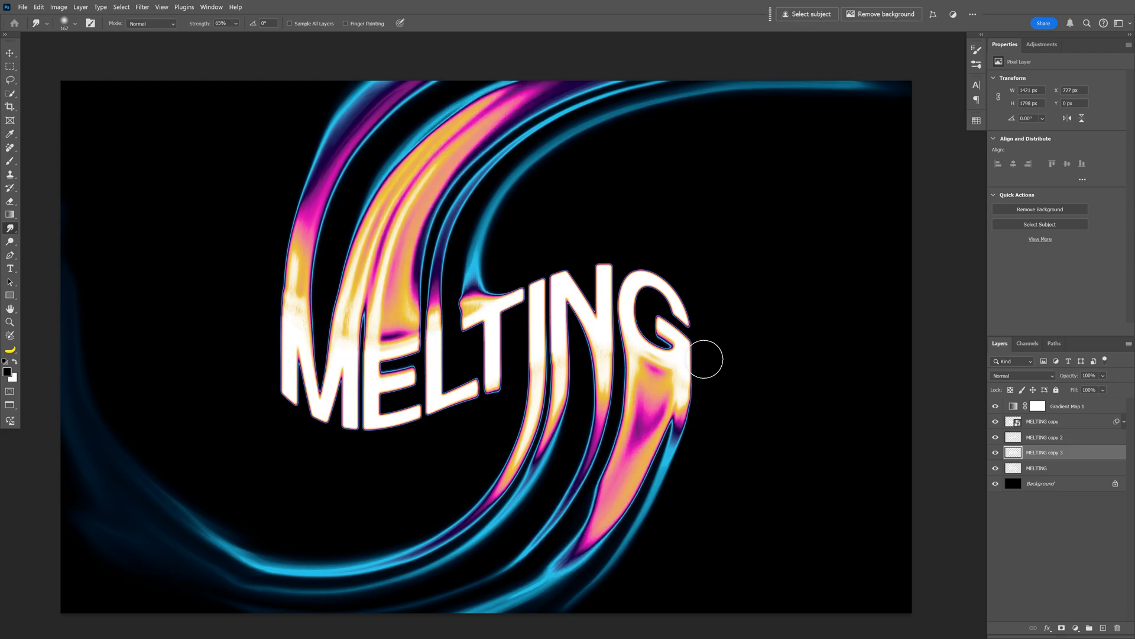
drag(713, 359, 633, 424)
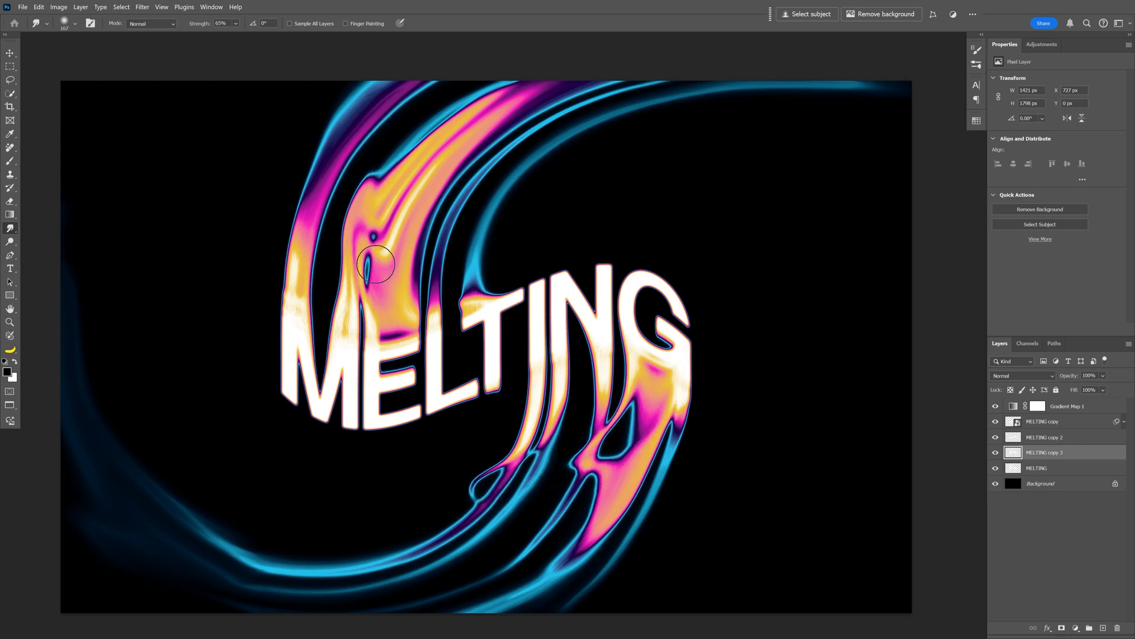
drag(377, 264, 706, 426)
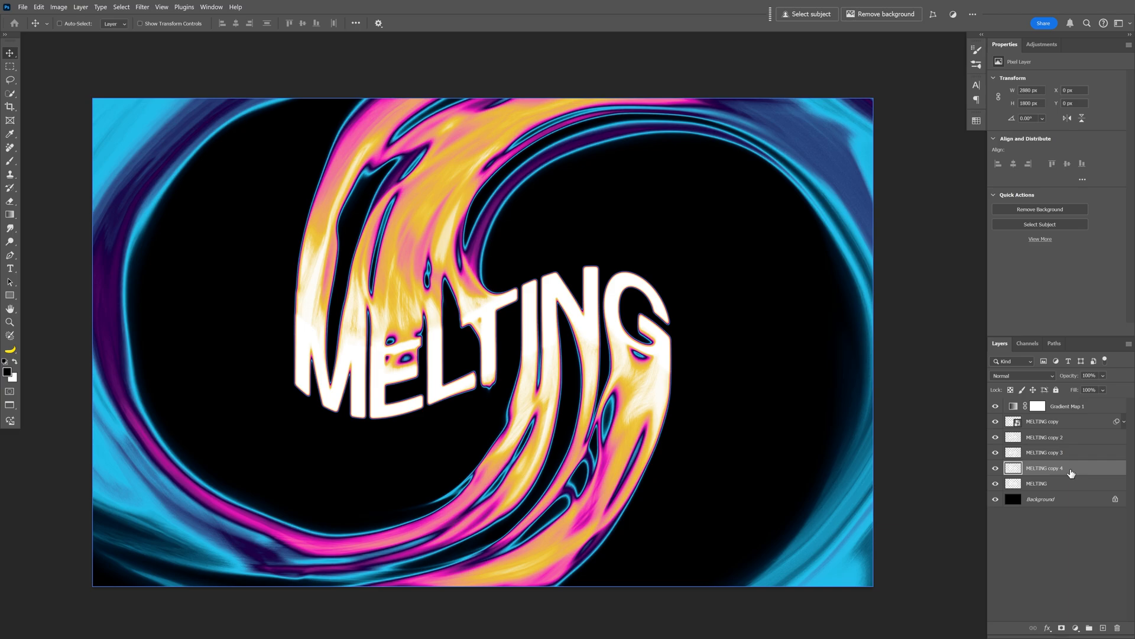
Step: Blur the bottom MELTING layer with a moderate Gaussian Blur radius
click(1036, 483)
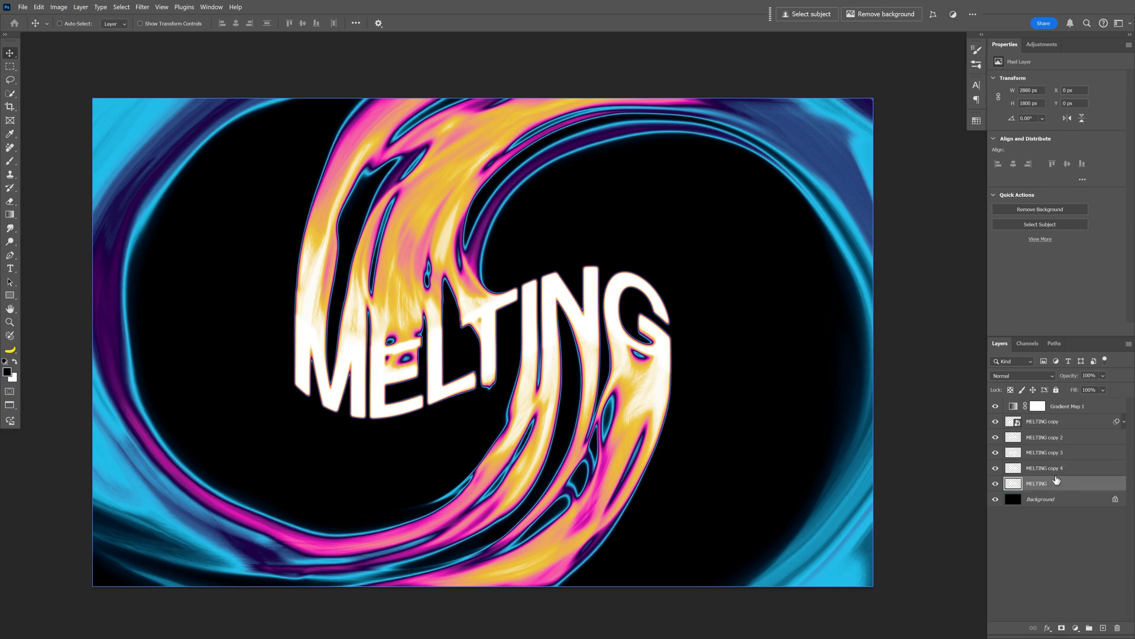
click(142, 7)
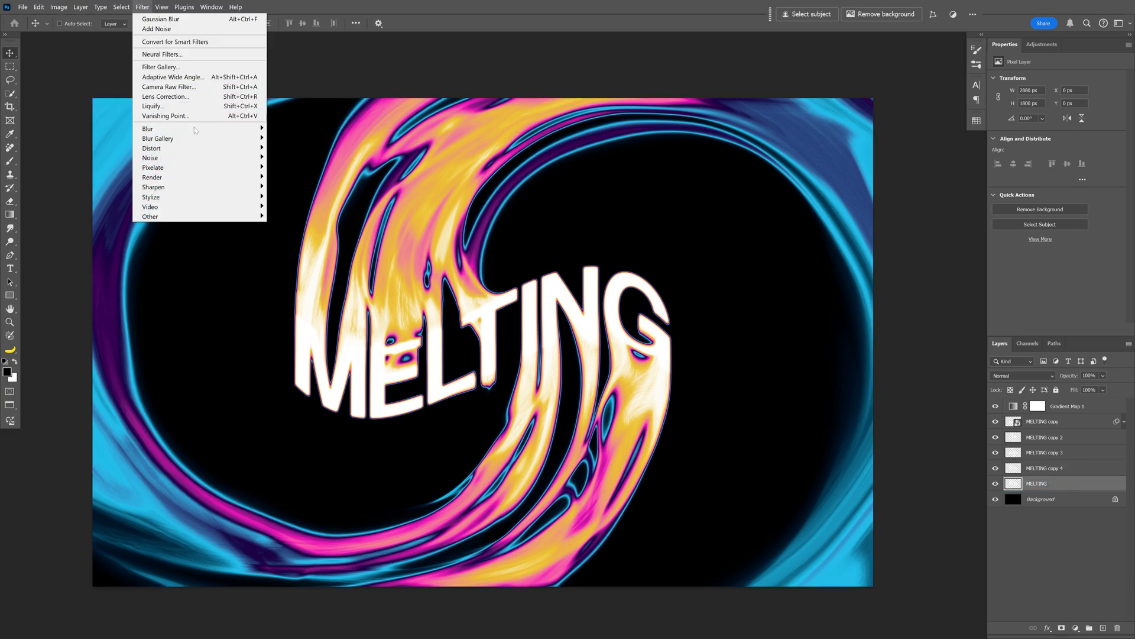
click(159, 19)
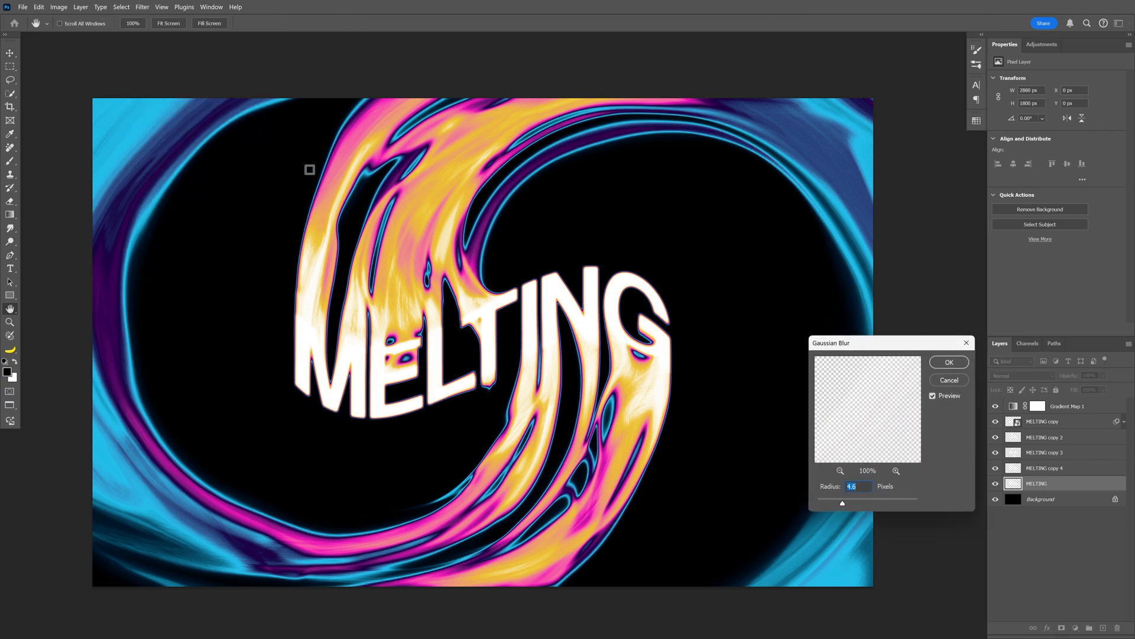
drag(858, 342, 865, 277)
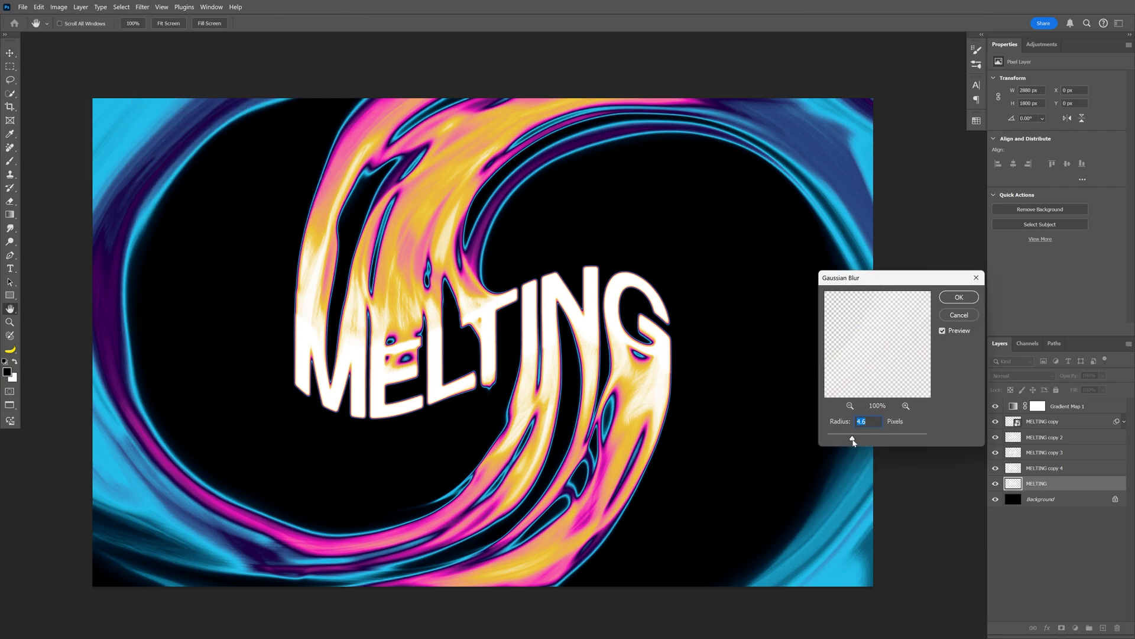
drag(853, 440, 896, 438)
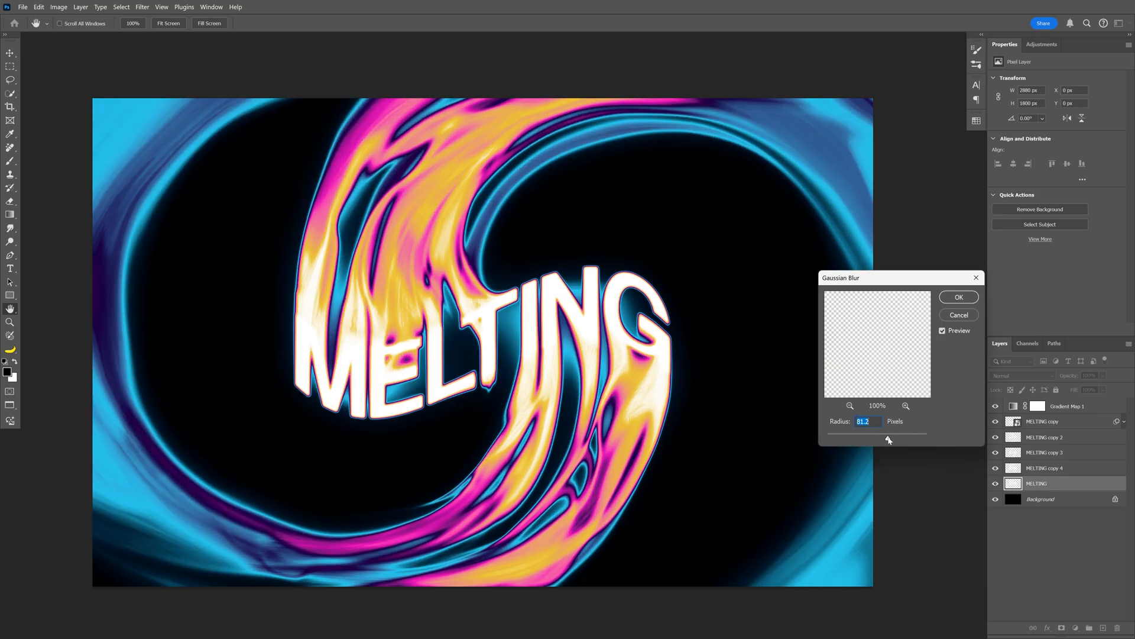
drag(889, 440, 826, 440)
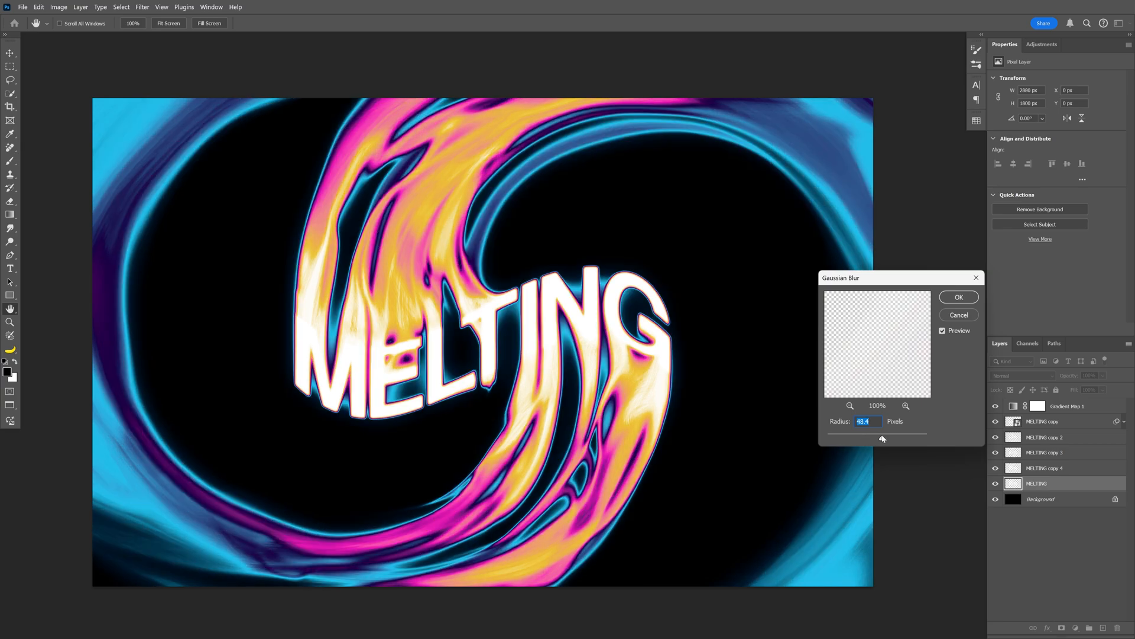
click(959, 297)
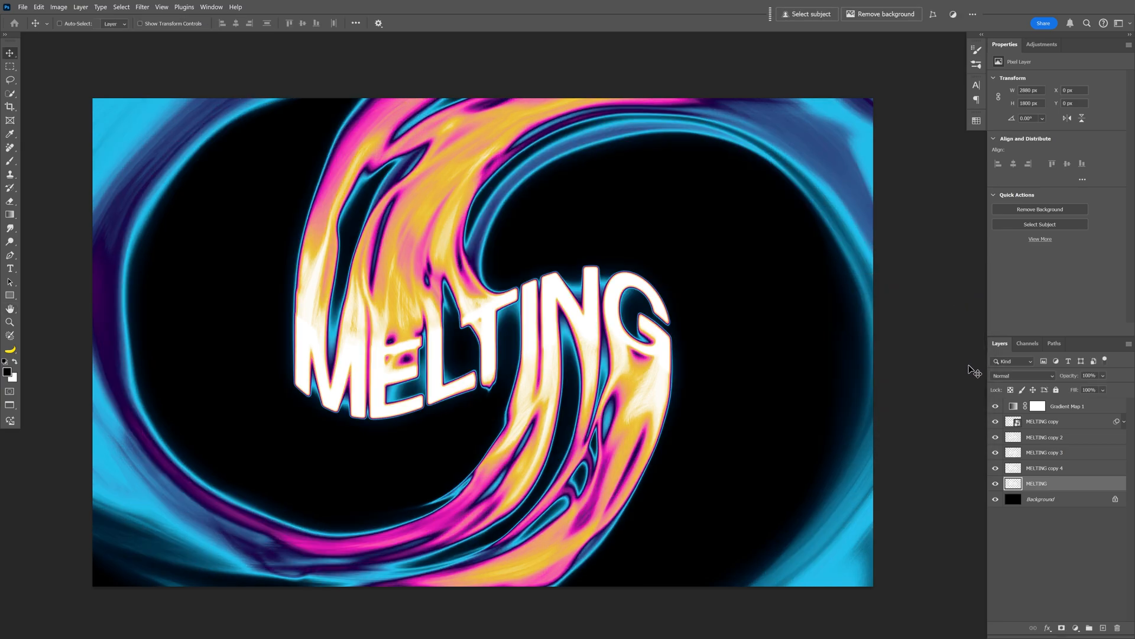
Step: Add a Drop Shadow to the MELTING copy layer, tuning its opacity, distance and size
click(1043, 421)
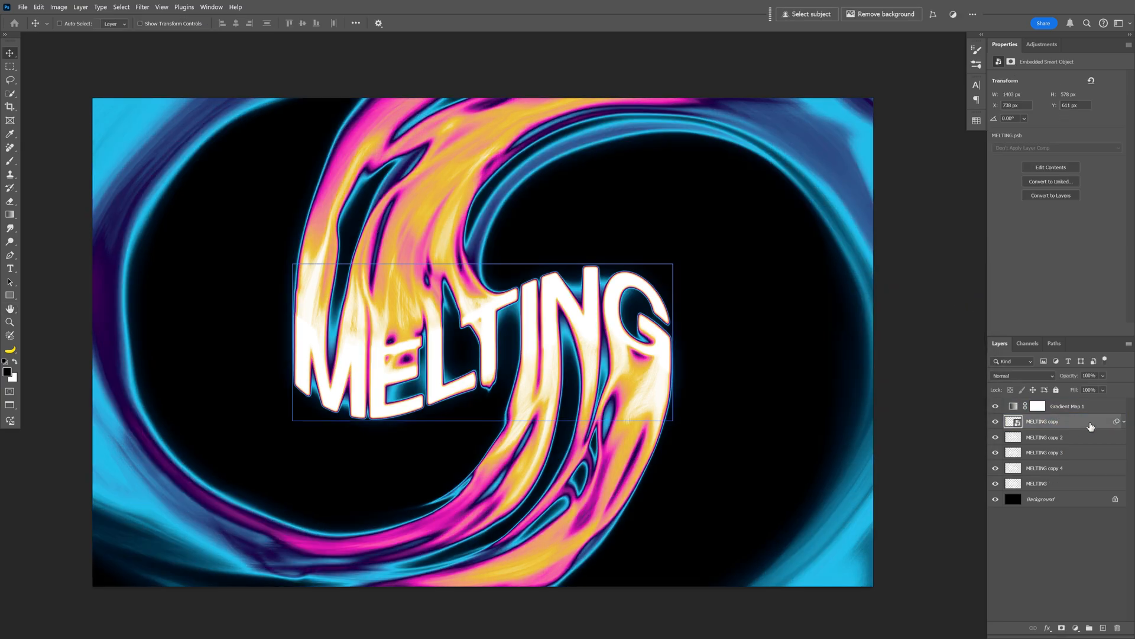
double_click(1043, 420)
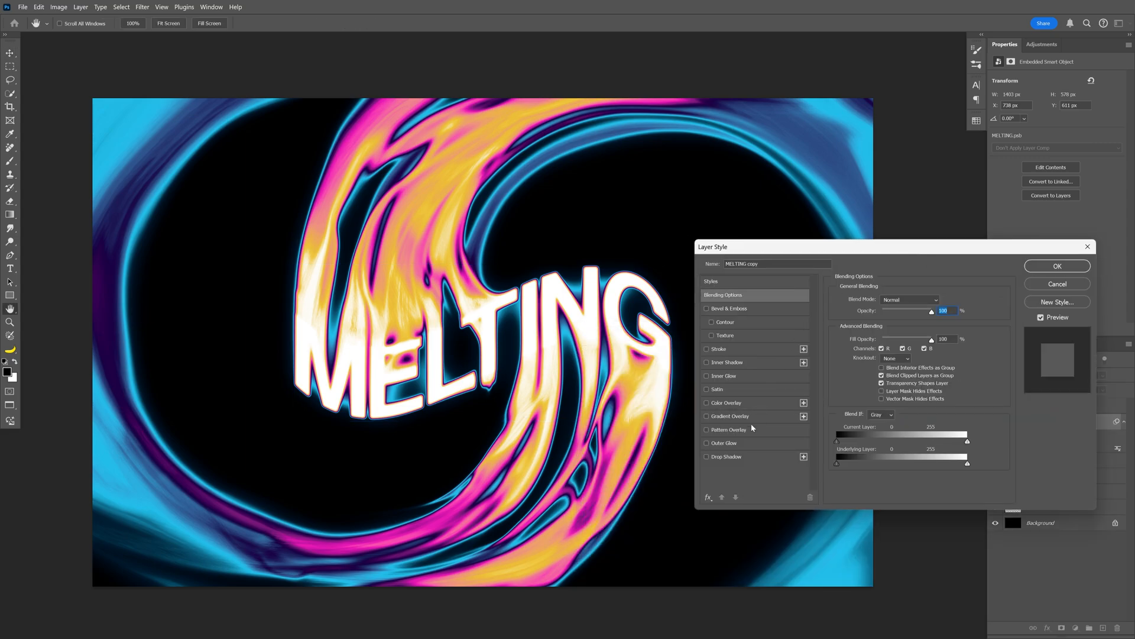
click(726, 456)
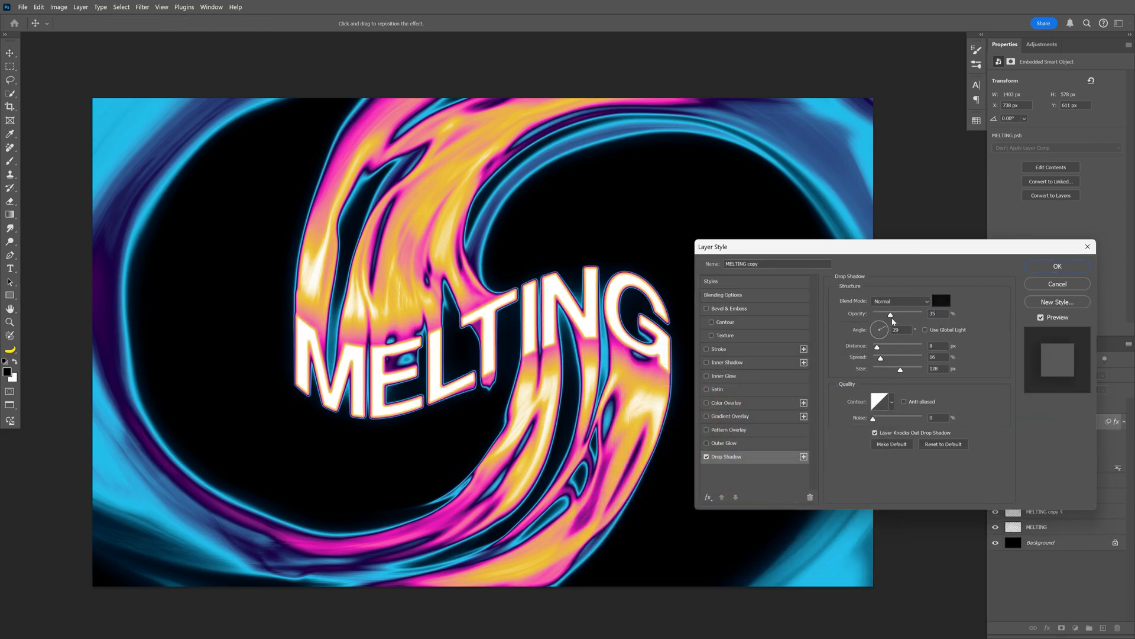
drag(890, 322, 897, 323)
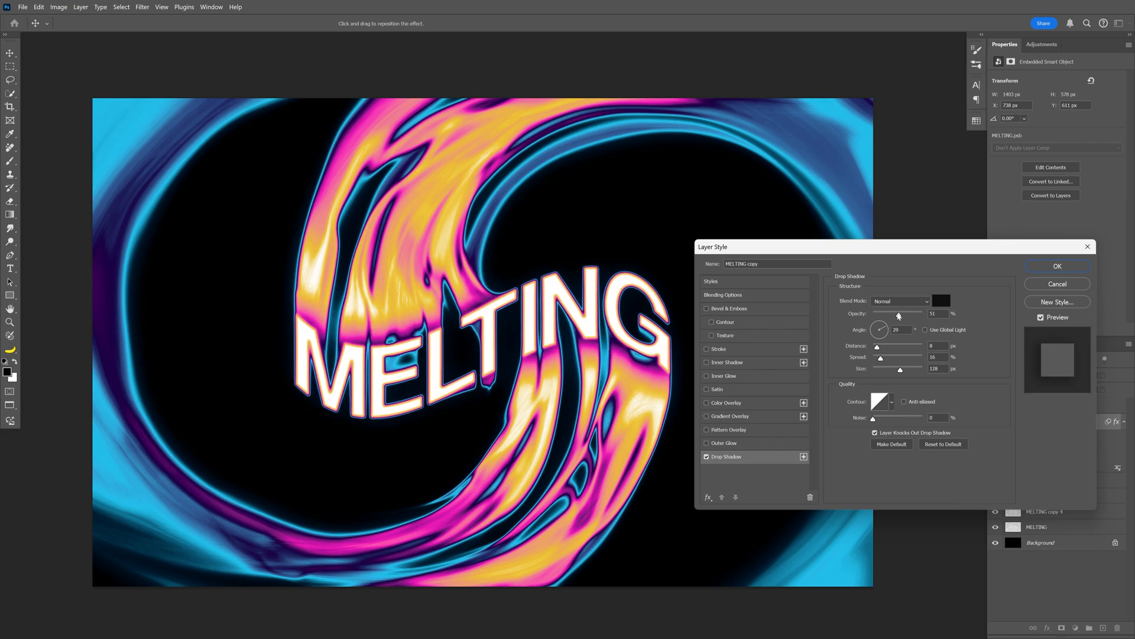
drag(900, 312, 889, 312)
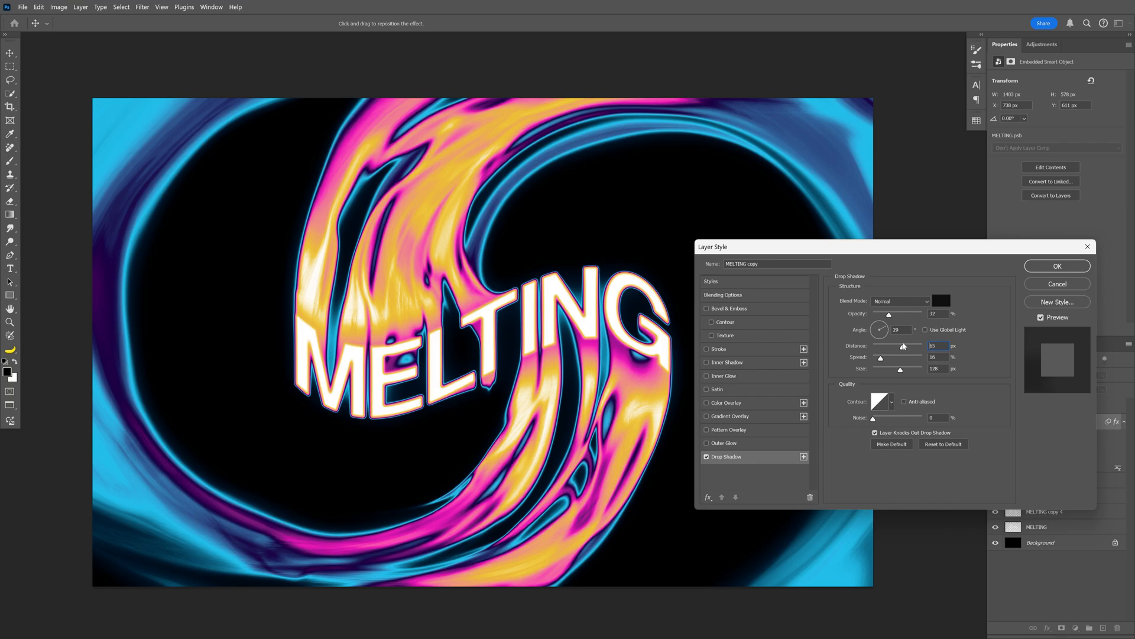
drag(903, 346, 887, 346)
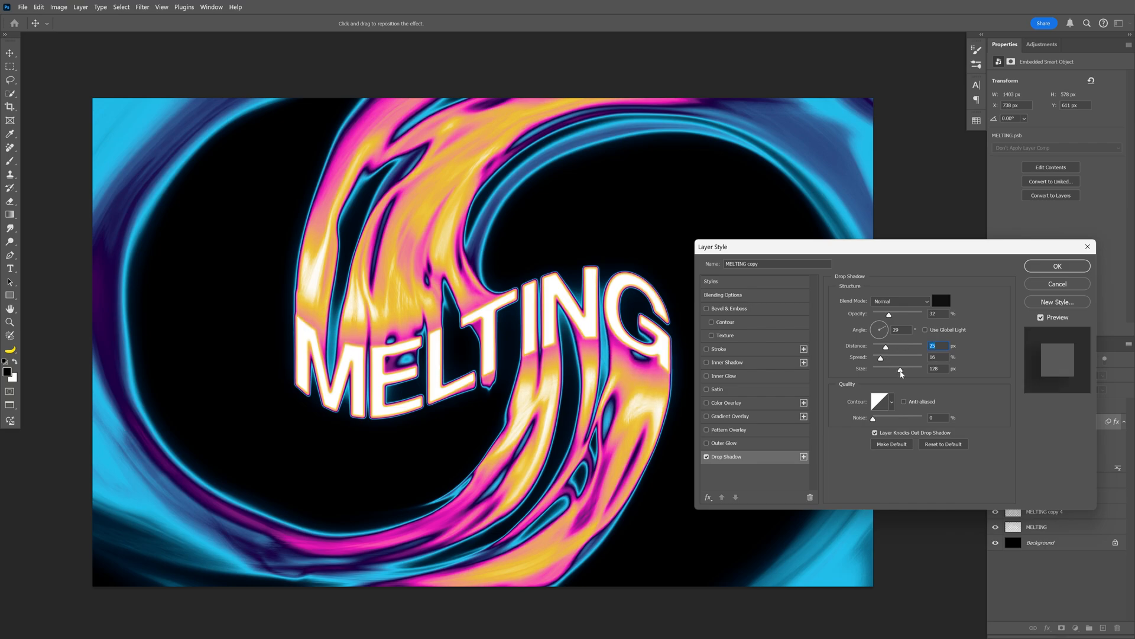
click(1057, 265)
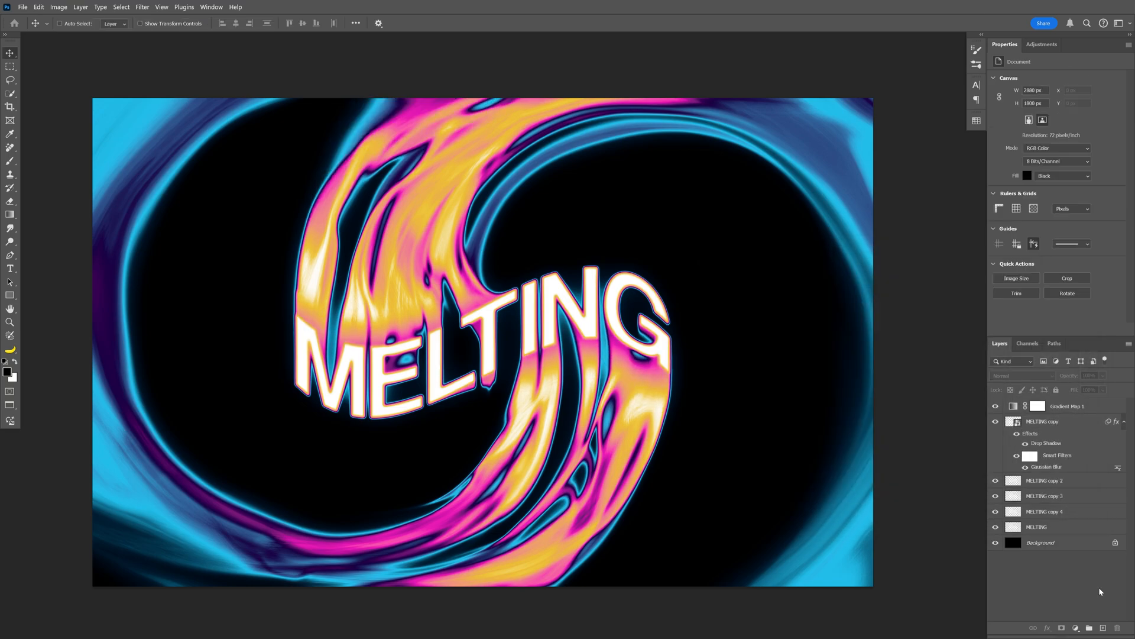